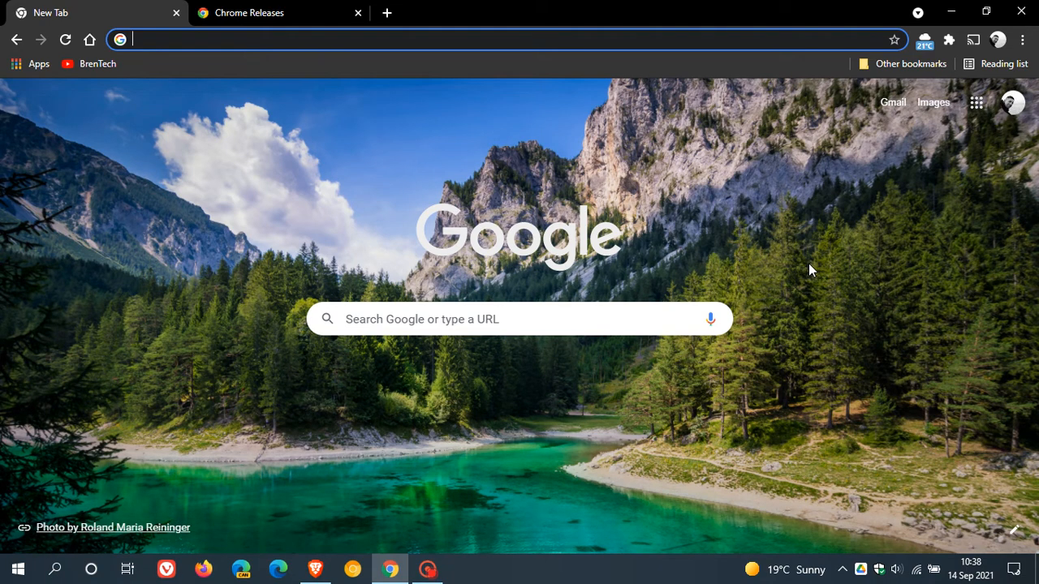
pyautogui.moveTo(762, 263)
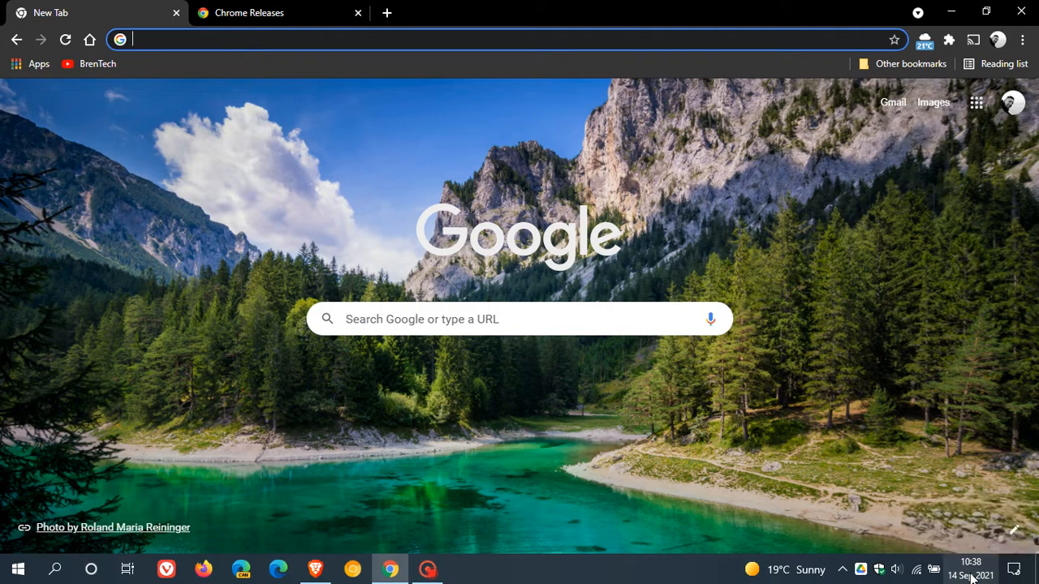
pyautogui.moveTo(915, 438)
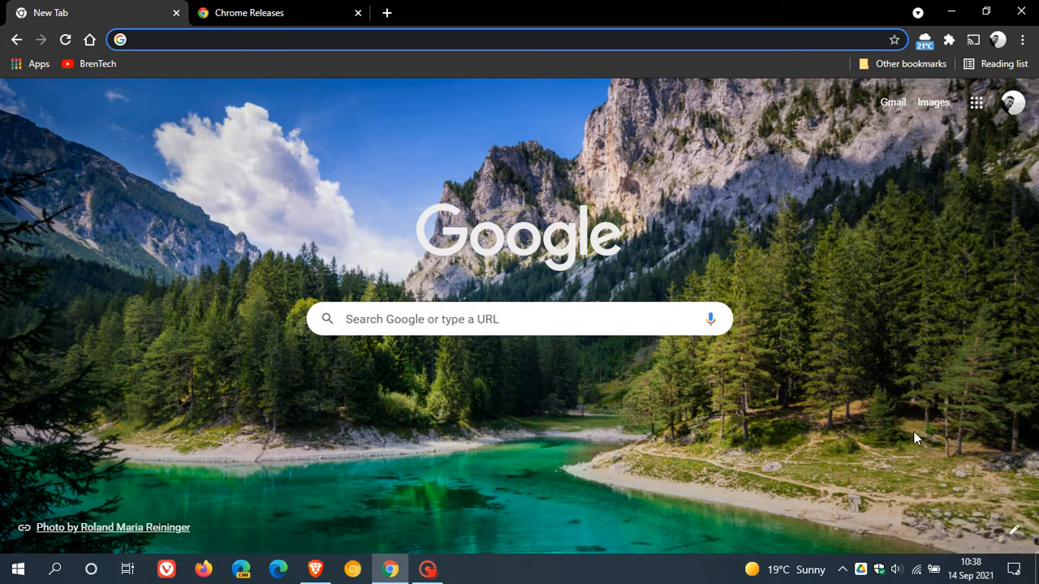
pyautogui.moveTo(805, 380)
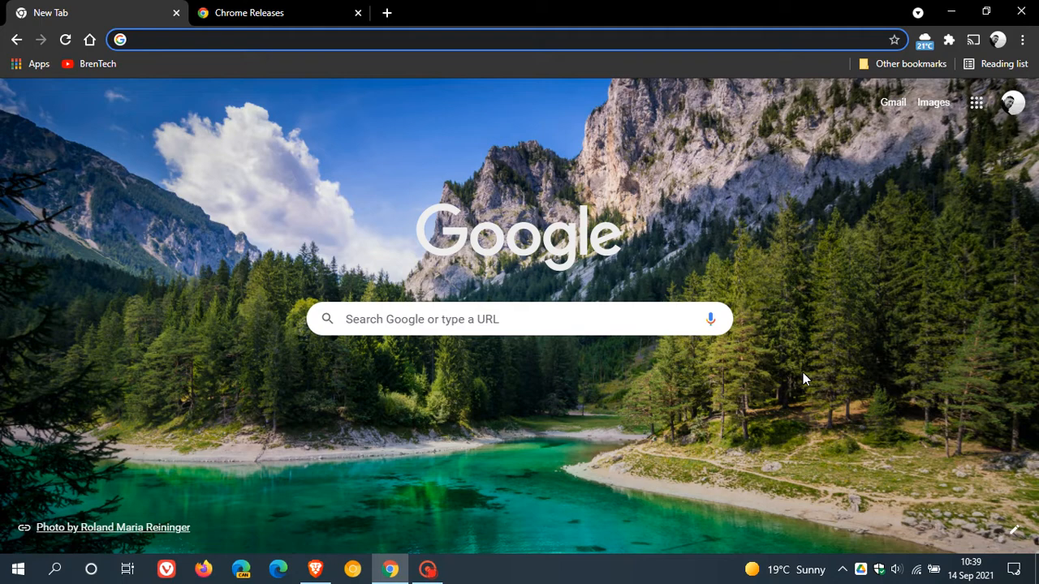
# - Read the Stable Channel Update post's Security Fixes list, 11 fixes including CVE-2021-30625 through CVE-2021-30633
pyautogui.click(268, 13)
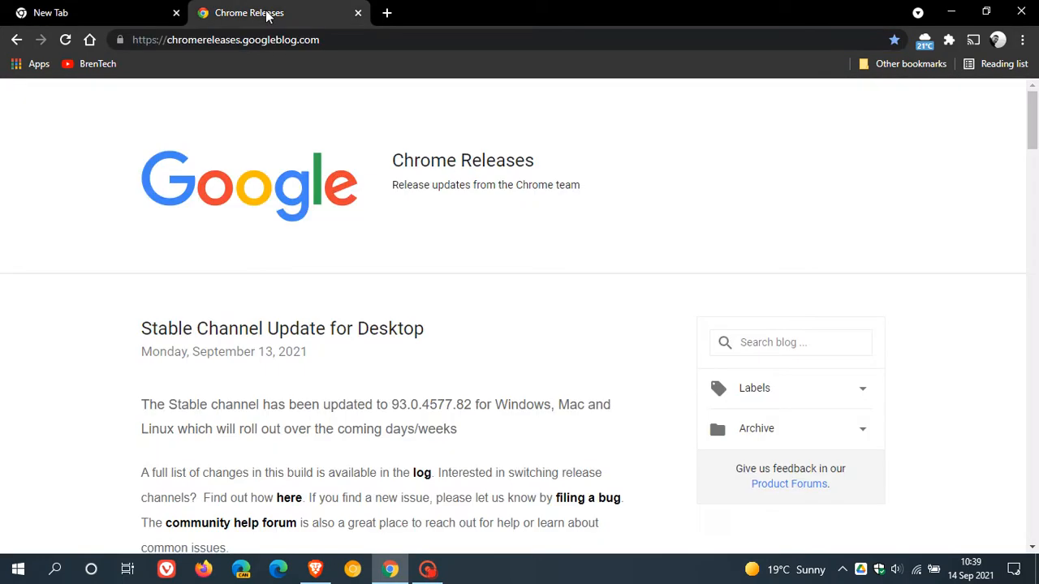
pyautogui.moveTo(534, 328)
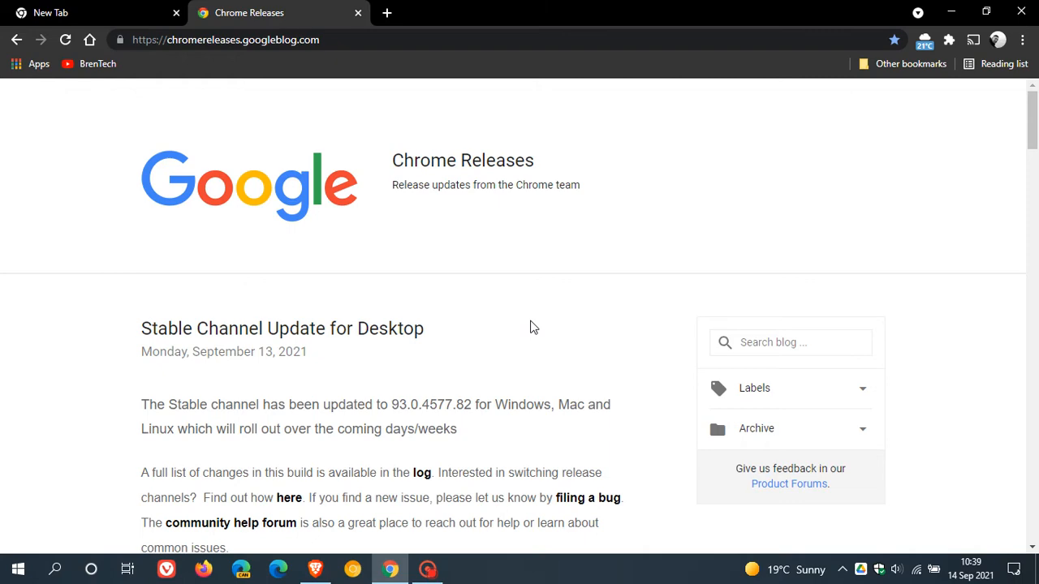
pyautogui.scroll(-3)
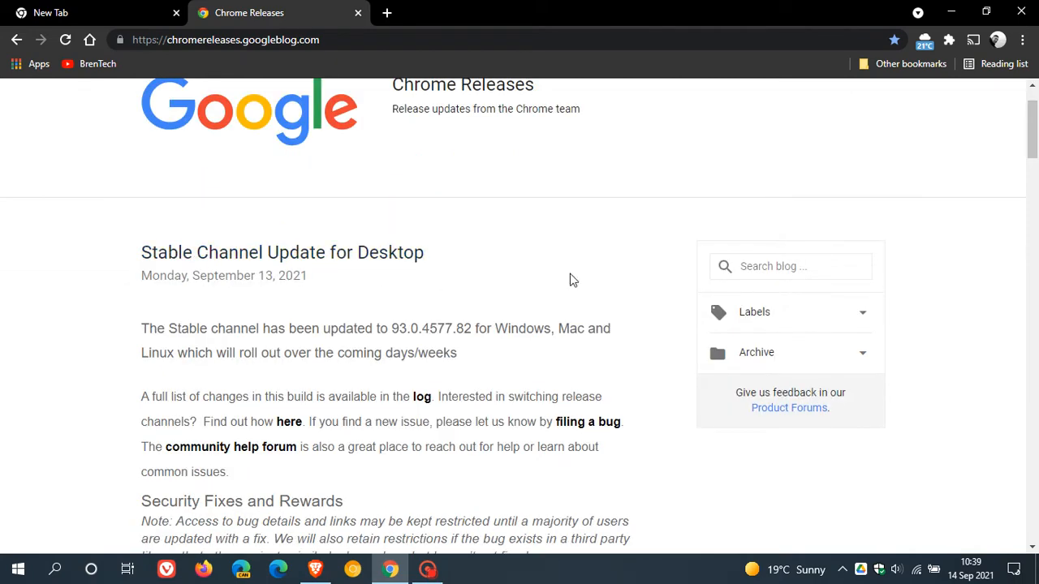
pyautogui.scroll(-3)
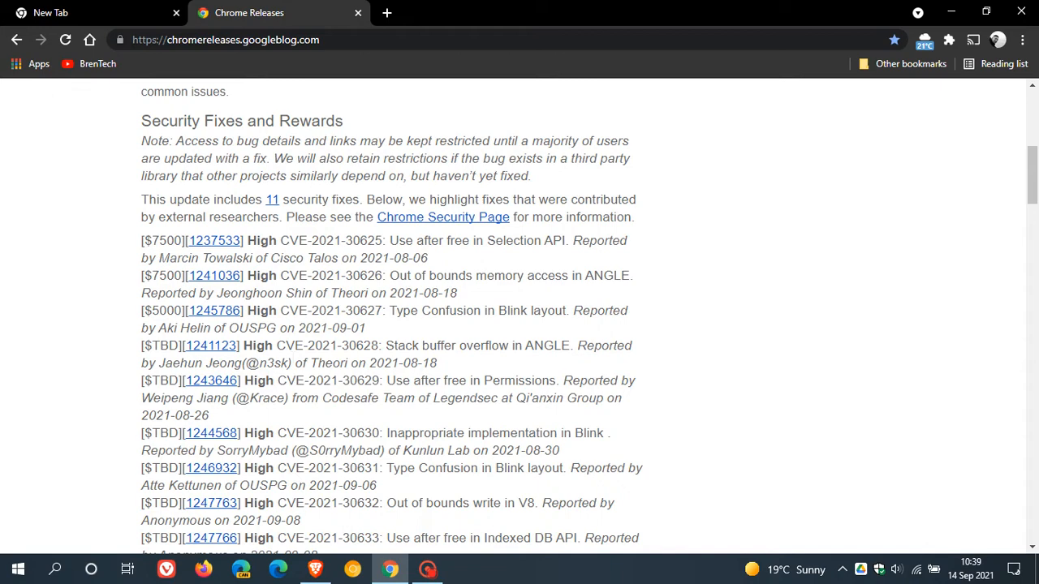
pyautogui.scroll(-3)
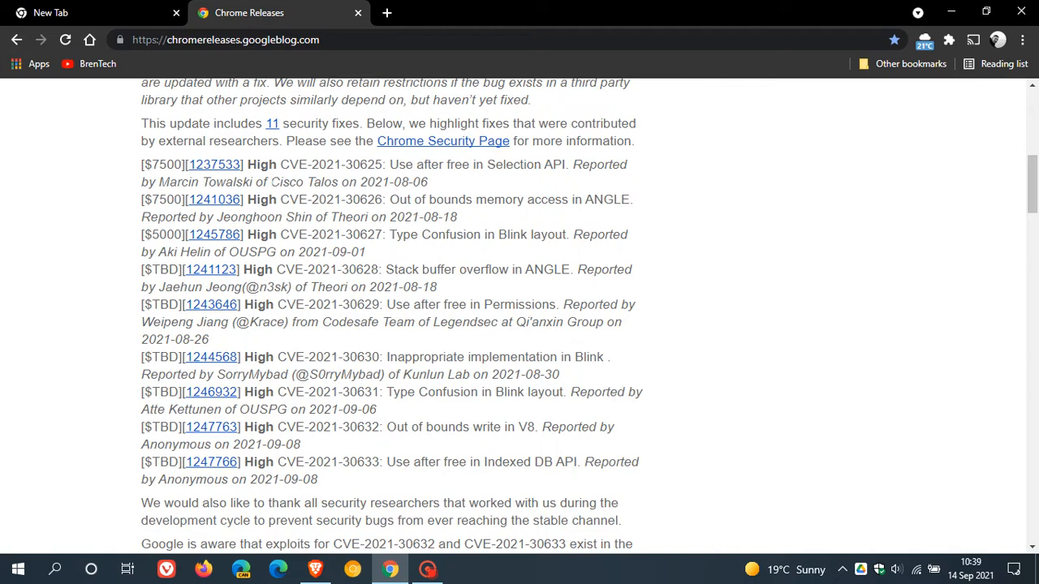
pyautogui.moveTo(419, 259)
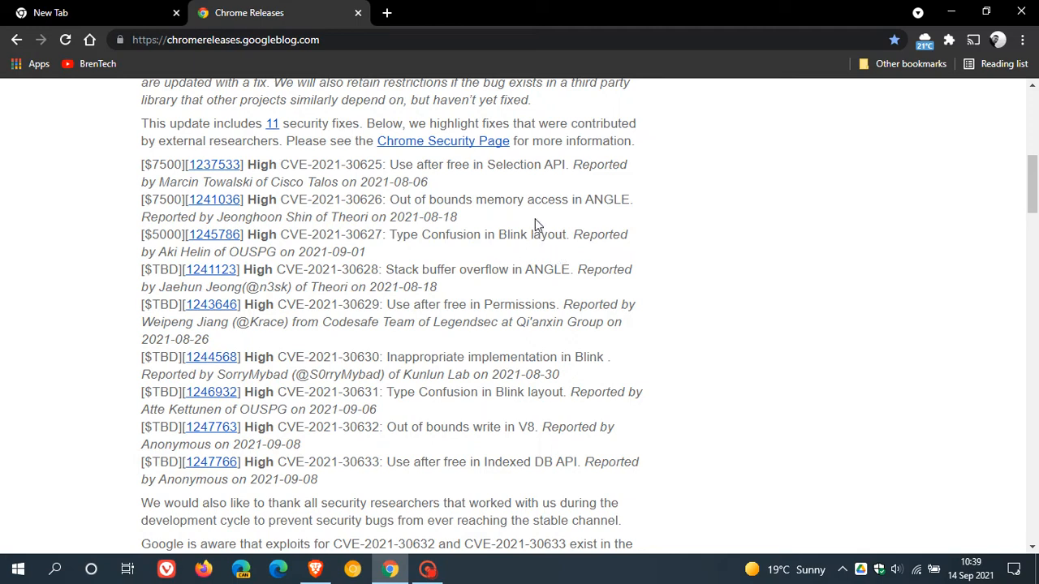
pyautogui.moveTo(513, 262)
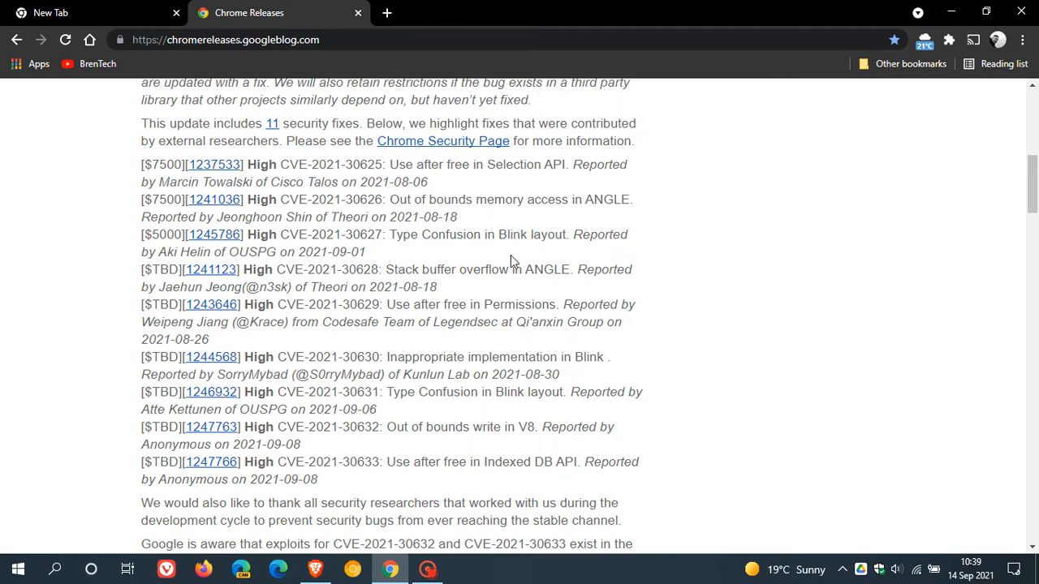
pyautogui.moveTo(461, 416)
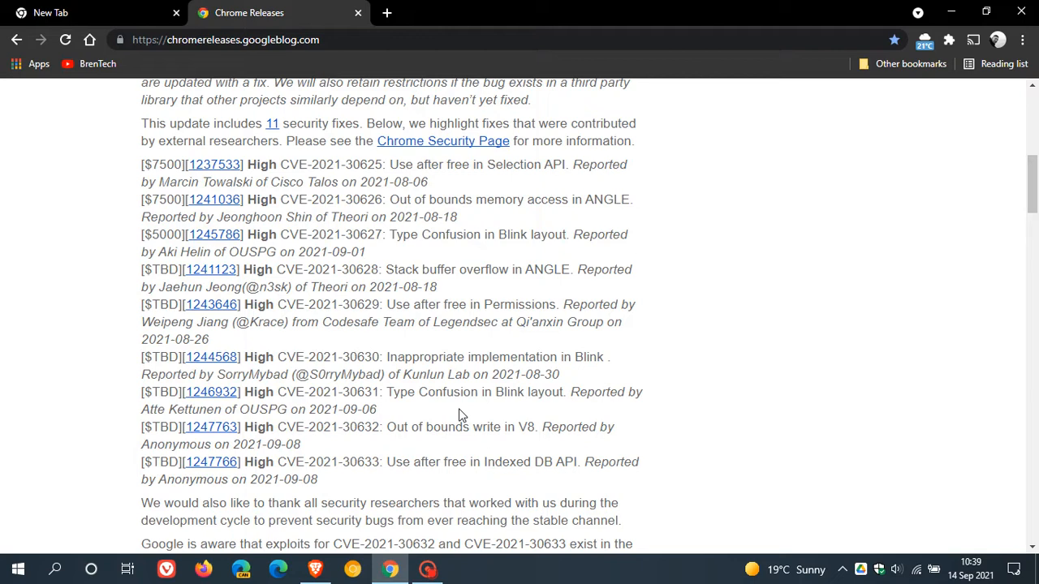
pyautogui.moveTo(416, 445)
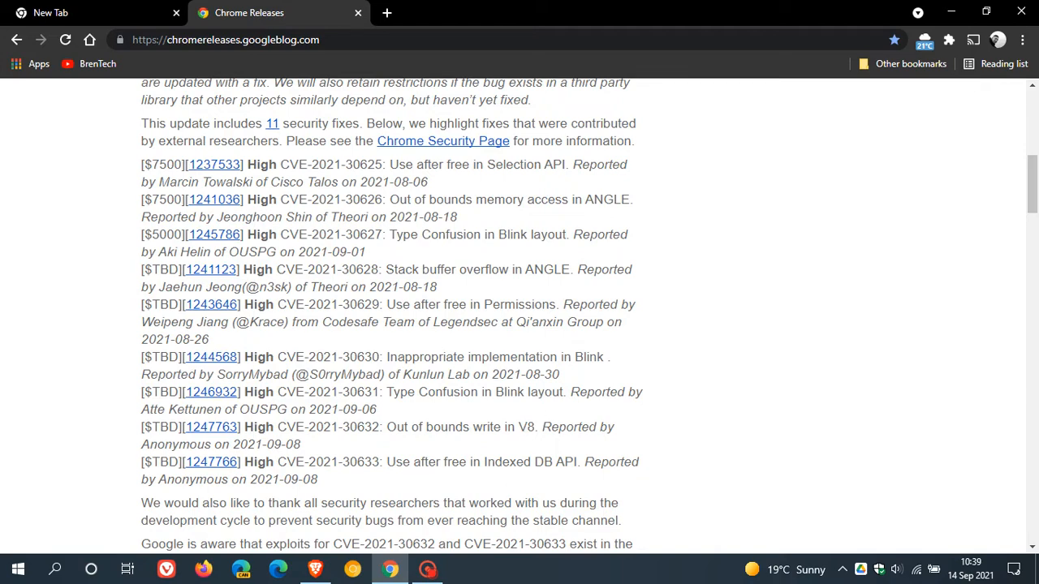
pyautogui.scroll(-3)
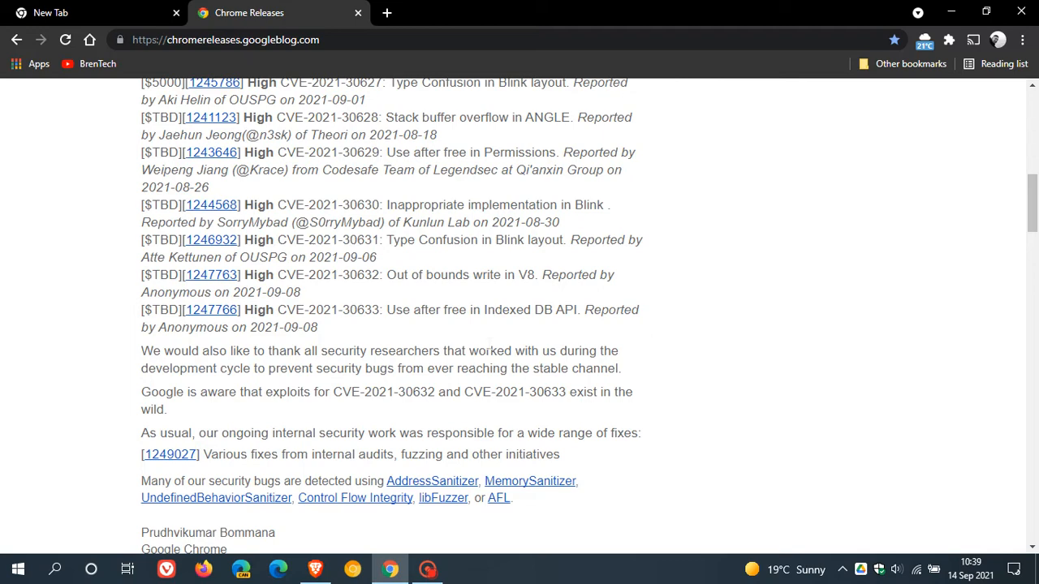
pyautogui.scroll(-3)
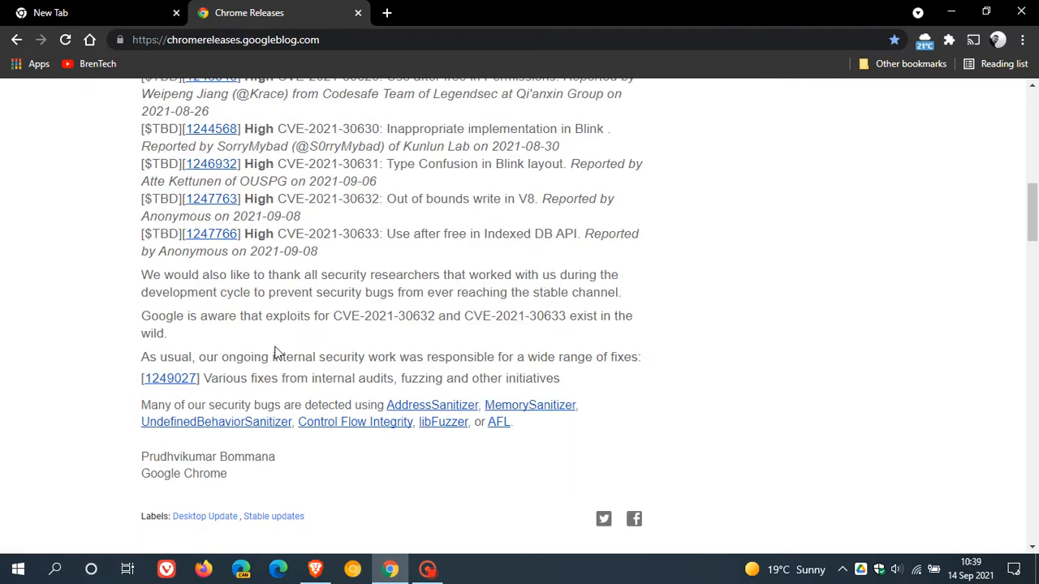
pyautogui.moveTo(364, 343)
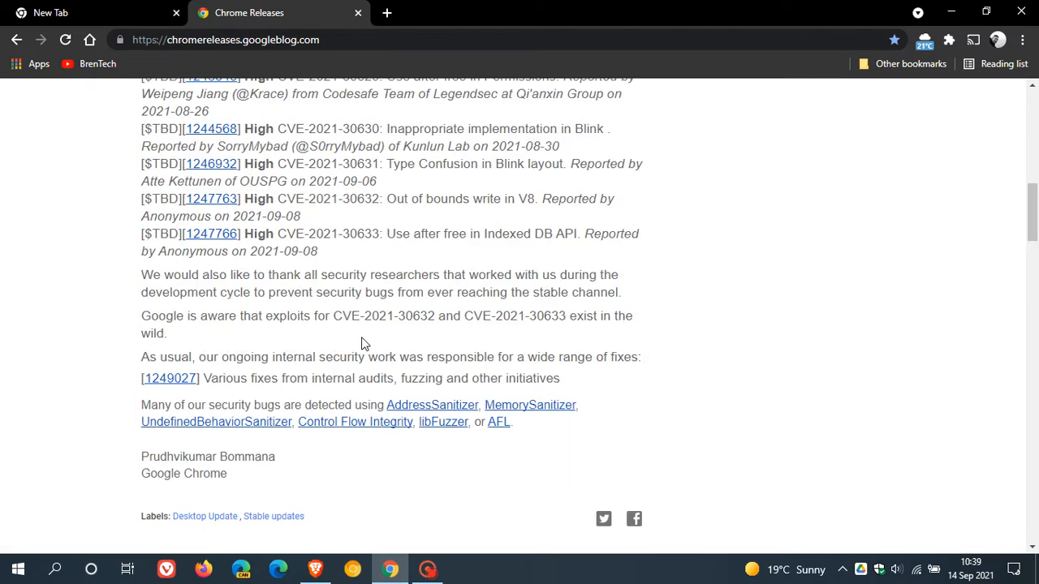
pyautogui.moveTo(448, 340)
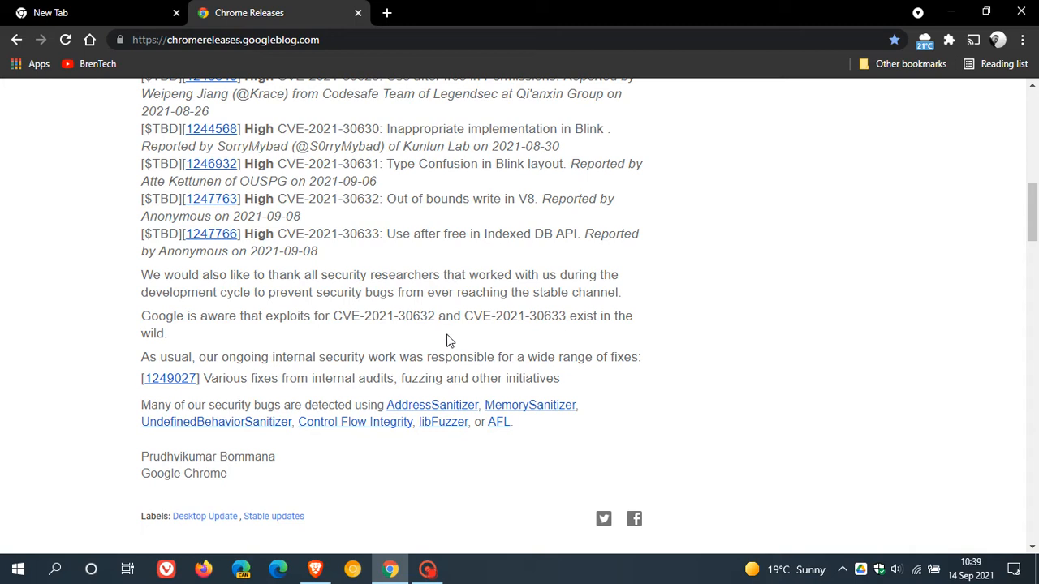
pyautogui.moveTo(544, 343)
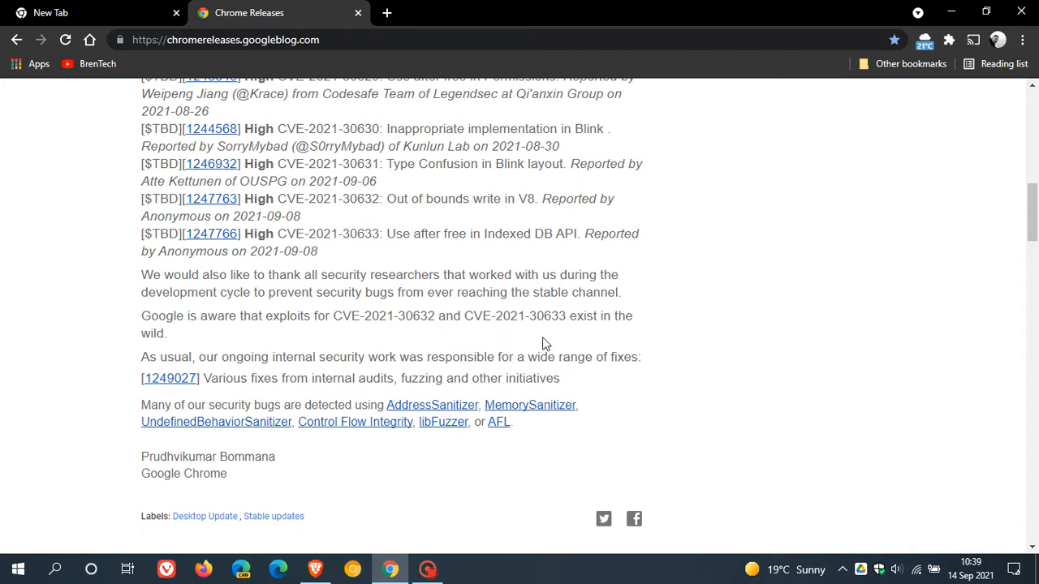
pyautogui.moveTo(376, 331)
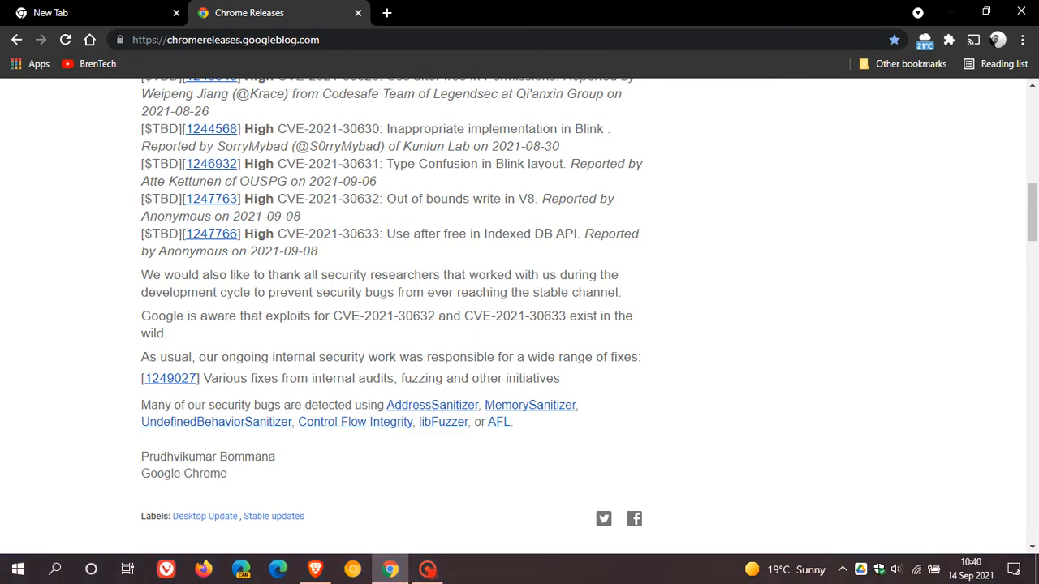
pyautogui.moveTo(468, 328)
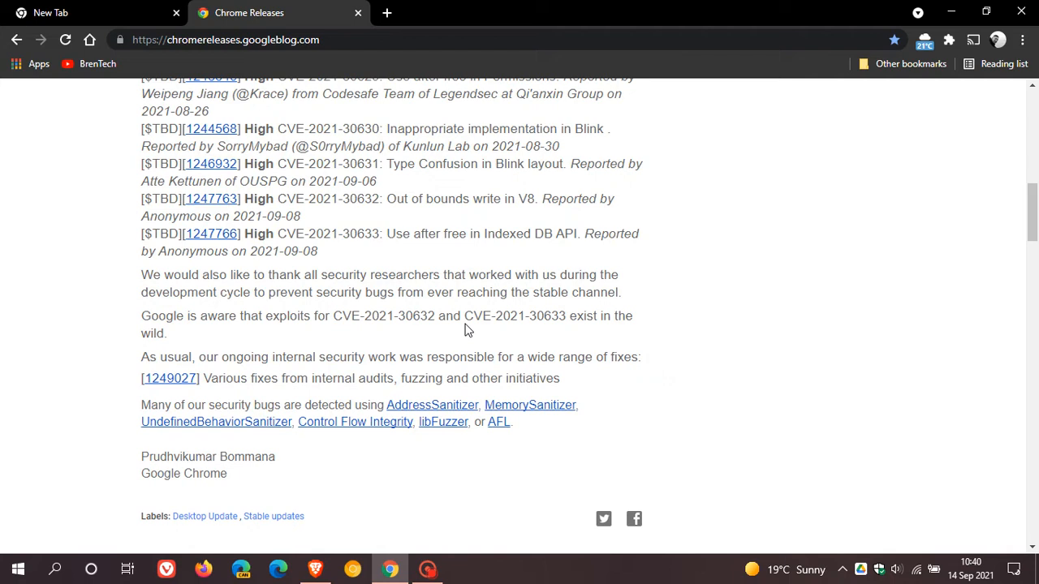
pyautogui.moveTo(386, 340)
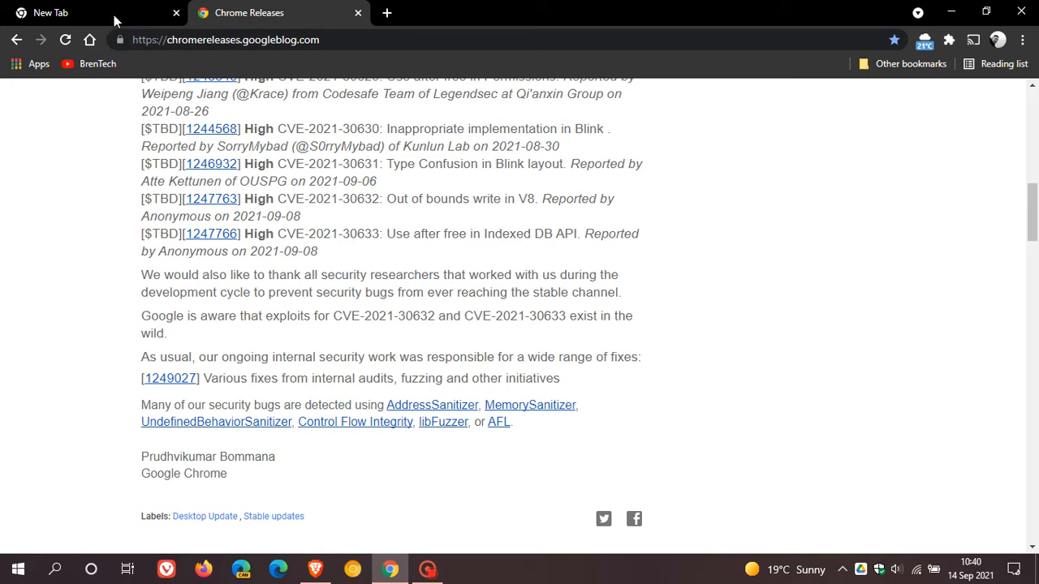
# - Reach About Google Chrome via Help, confirming the browser is up to date at 93.0.4577.82
pyautogui.click(94, 13)
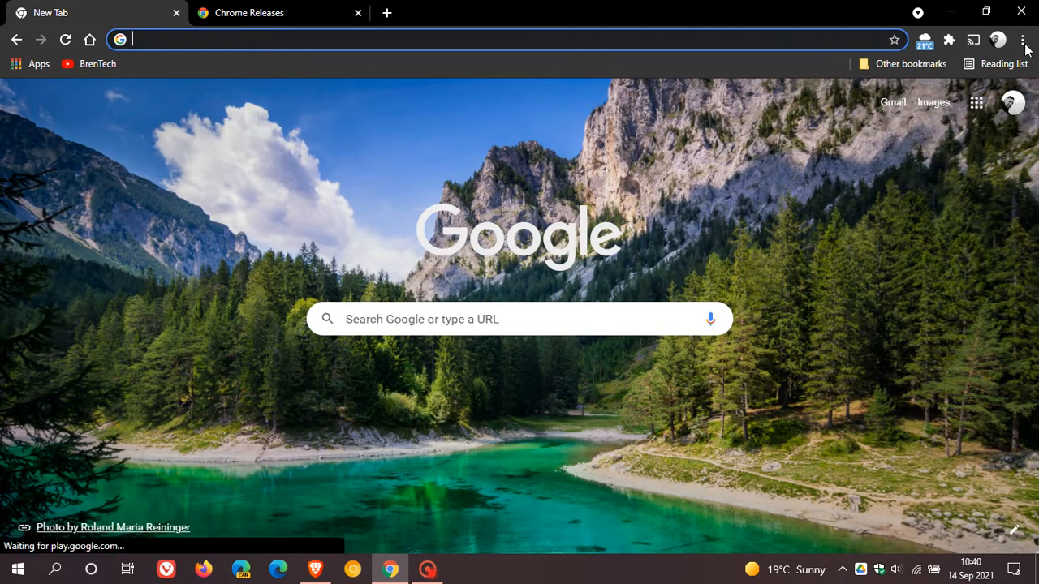
pyautogui.click(1023, 39)
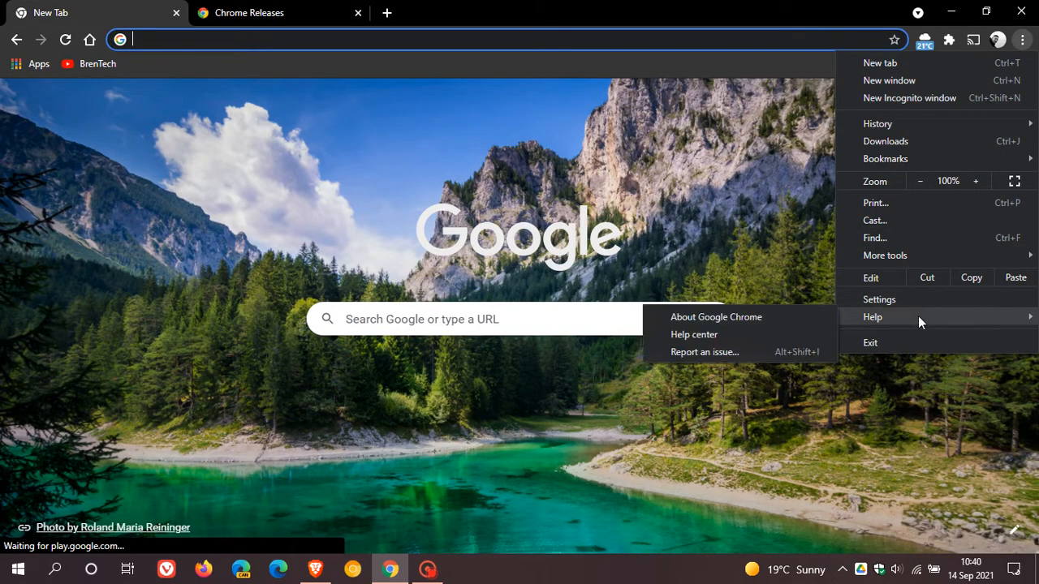
pyautogui.click(716, 316)
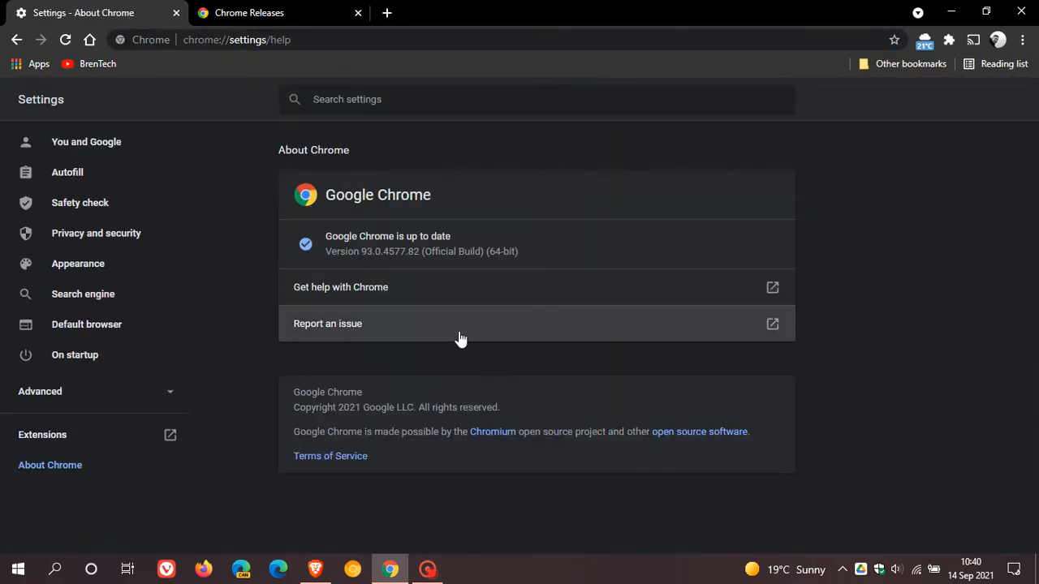
pyautogui.moveTo(543, 330)
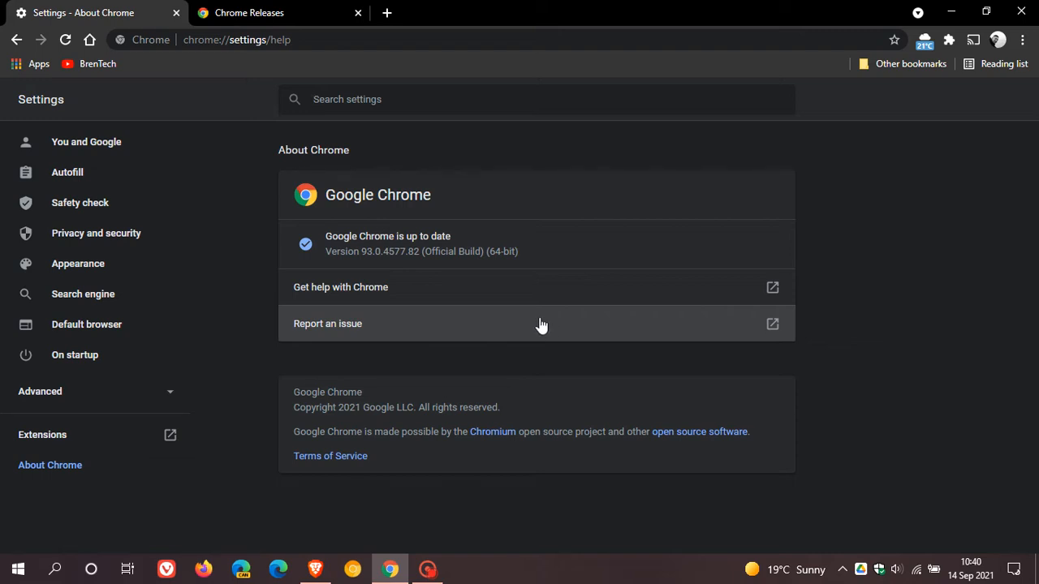
pyautogui.moveTo(430, 292)
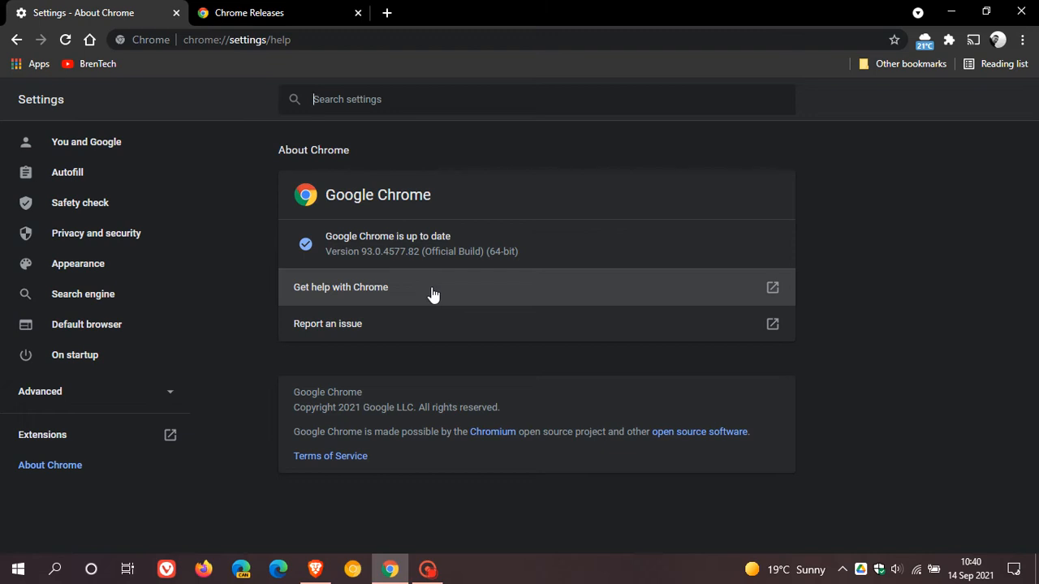
pyautogui.moveTo(357, 282)
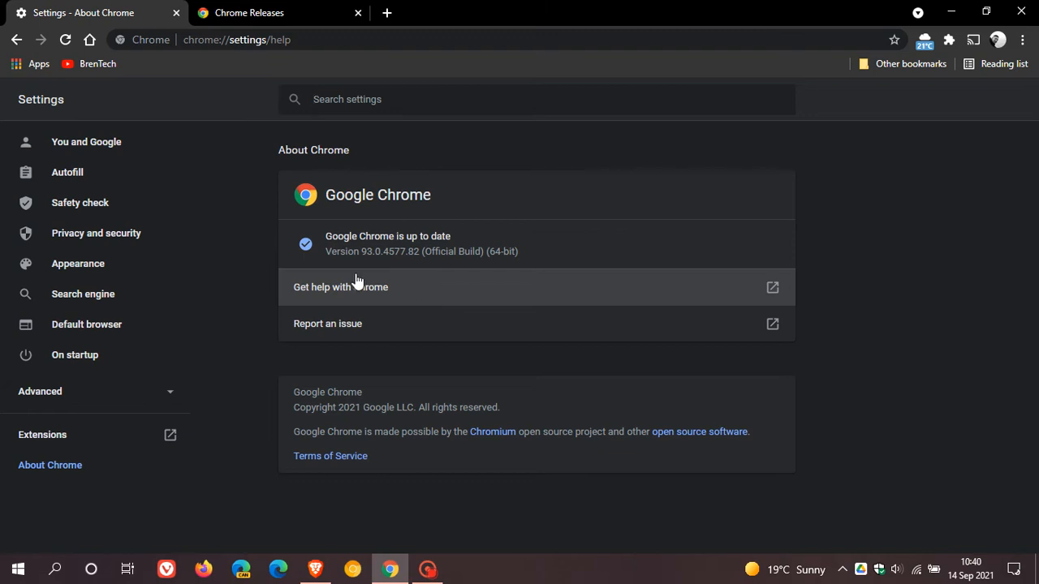
pyautogui.moveTo(349, 270)
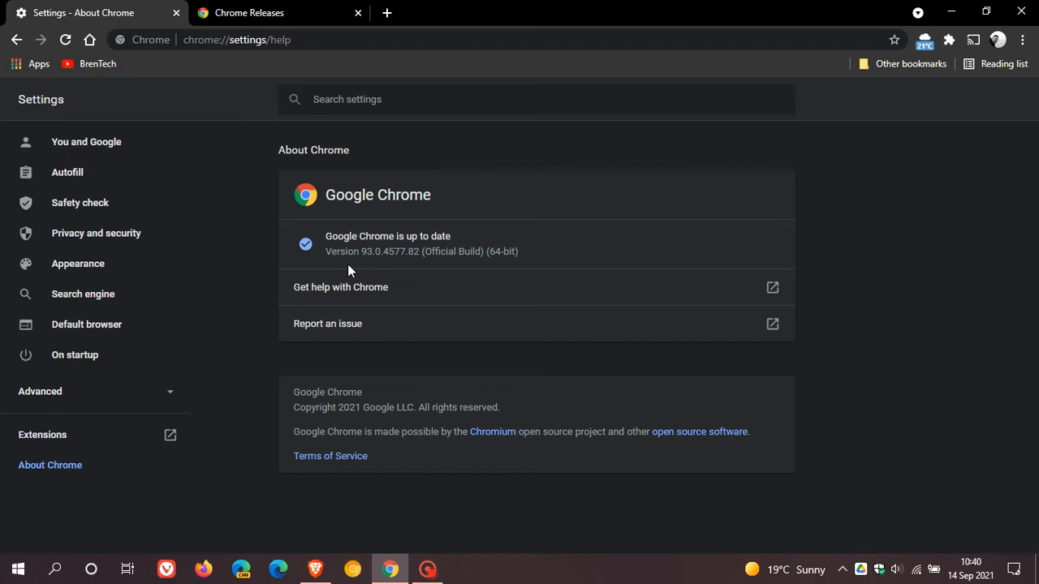
pyautogui.moveTo(364, 269)
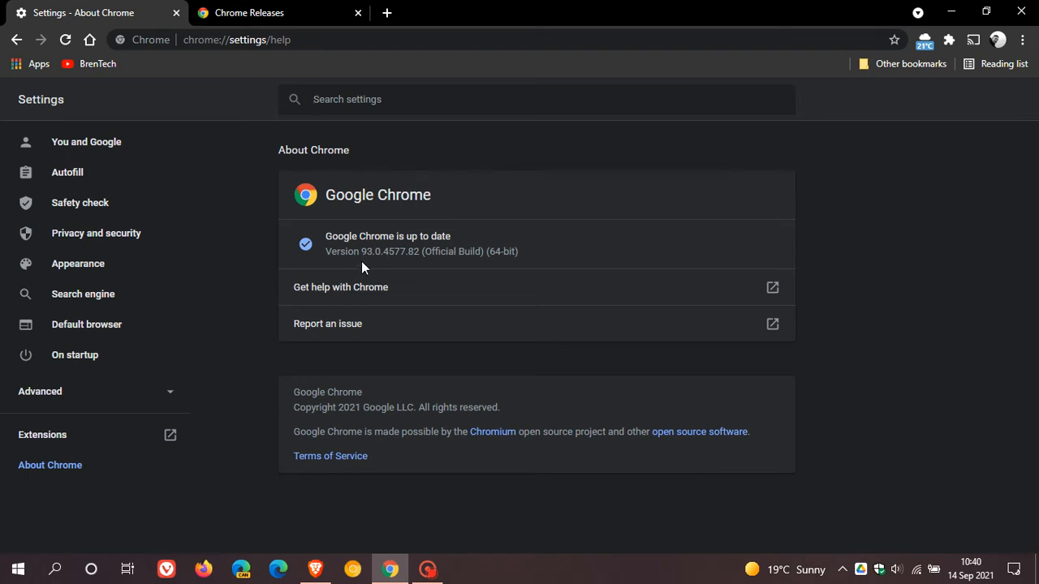
pyautogui.moveTo(399, 266)
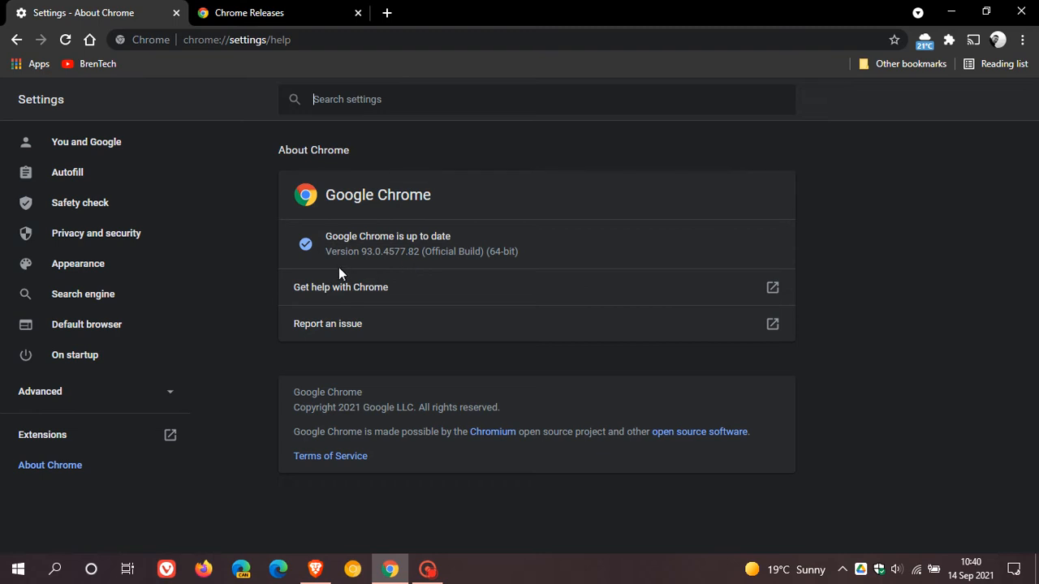
pyautogui.moveTo(406, 250)
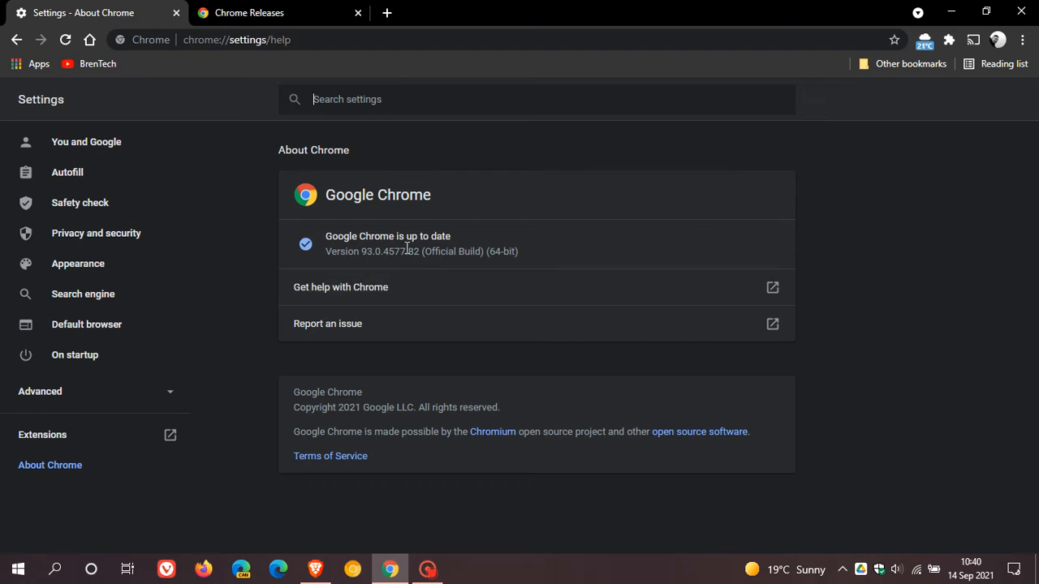
pyautogui.moveTo(422, 250)
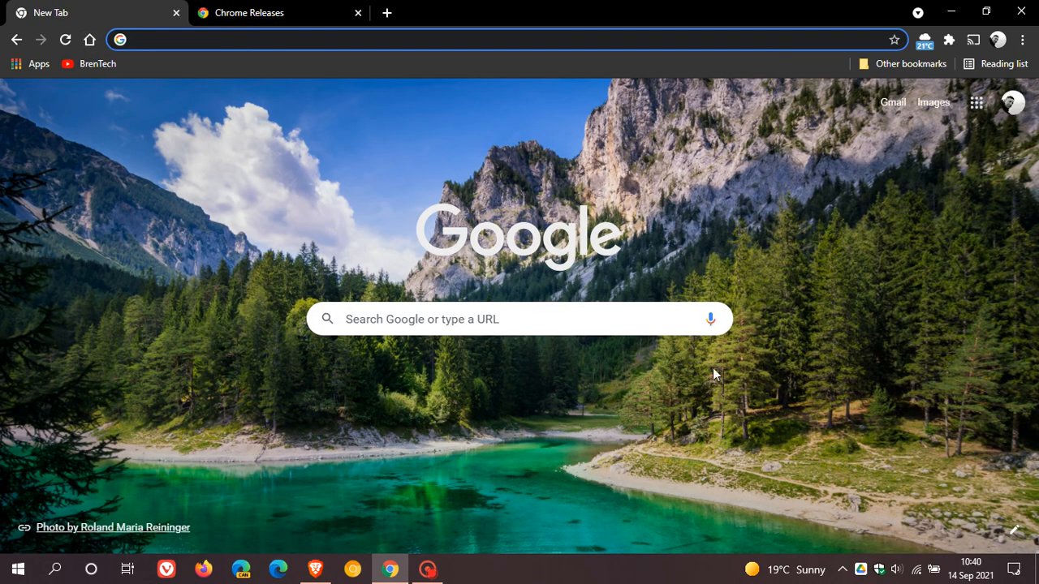
pyautogui.moveTo(762, 396)
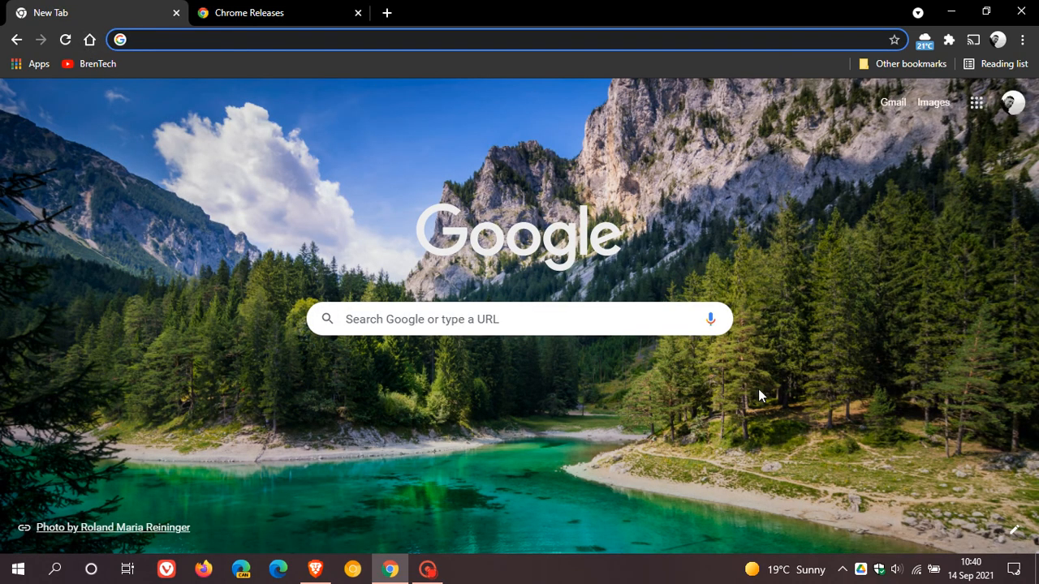